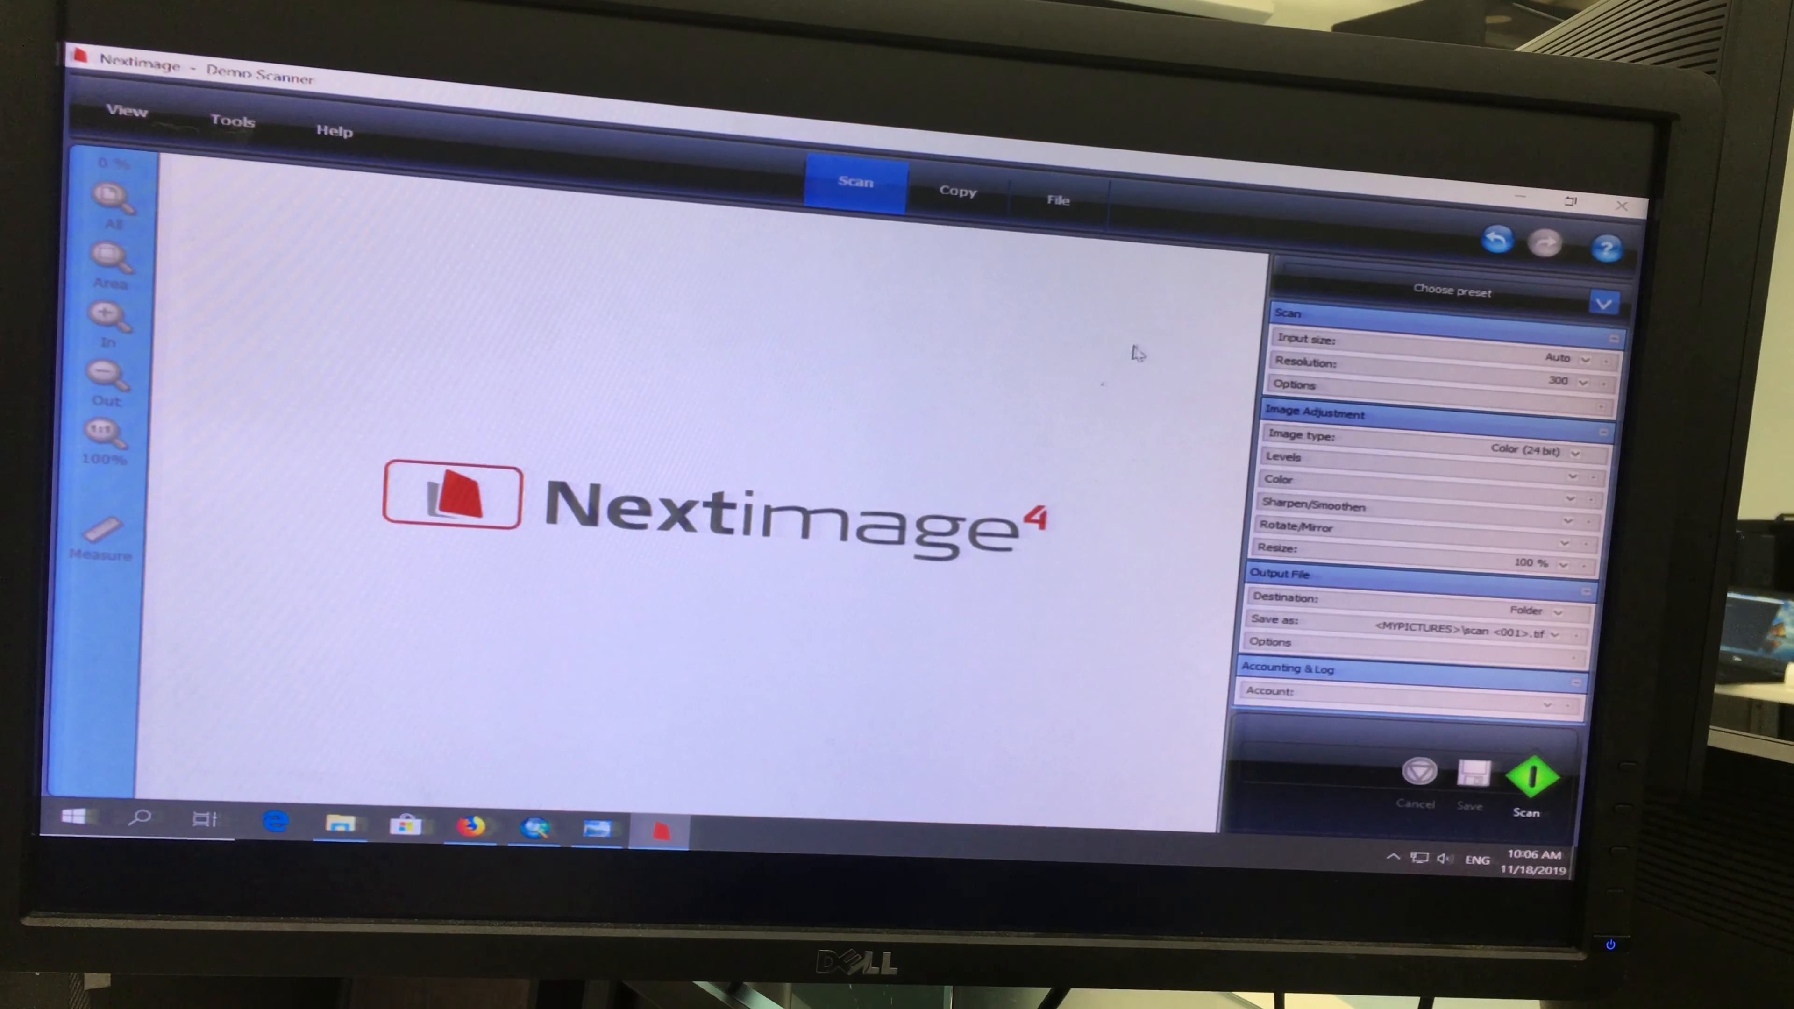
mouse_move(1495, 240)
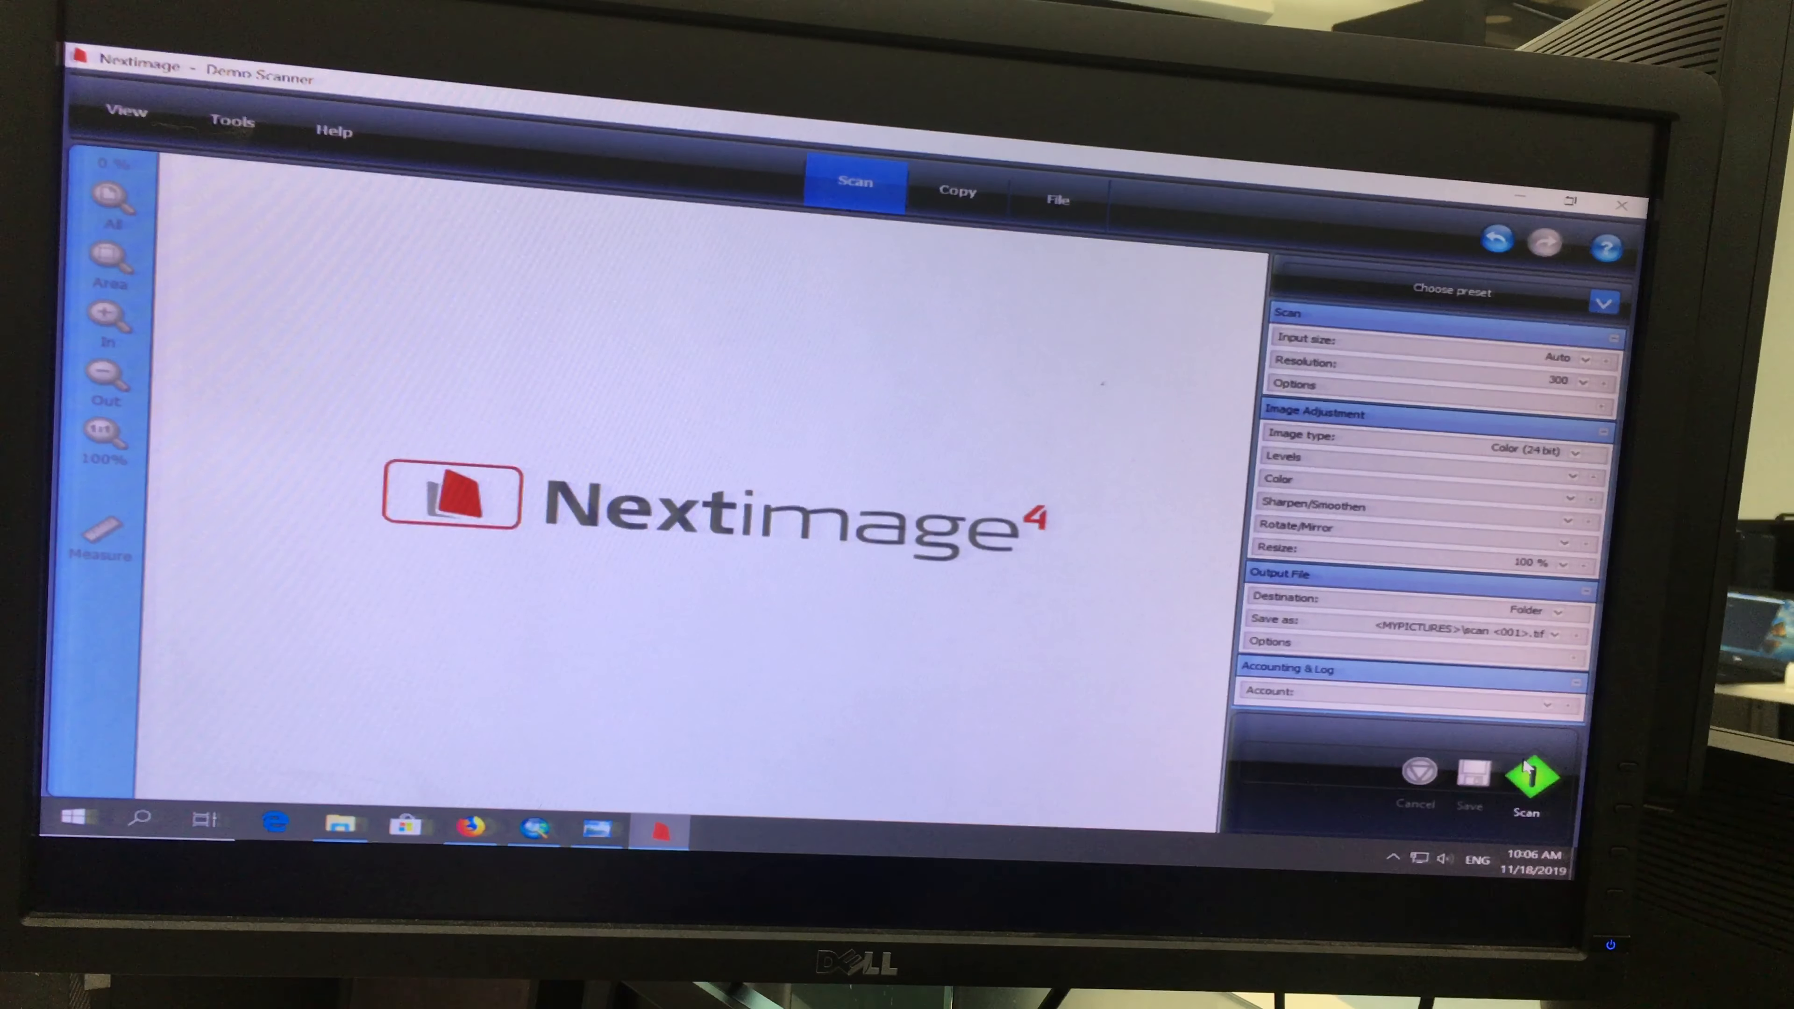
Start the scan of the snowy tree image, saved as scan-001.tif.
click(1531, 776)
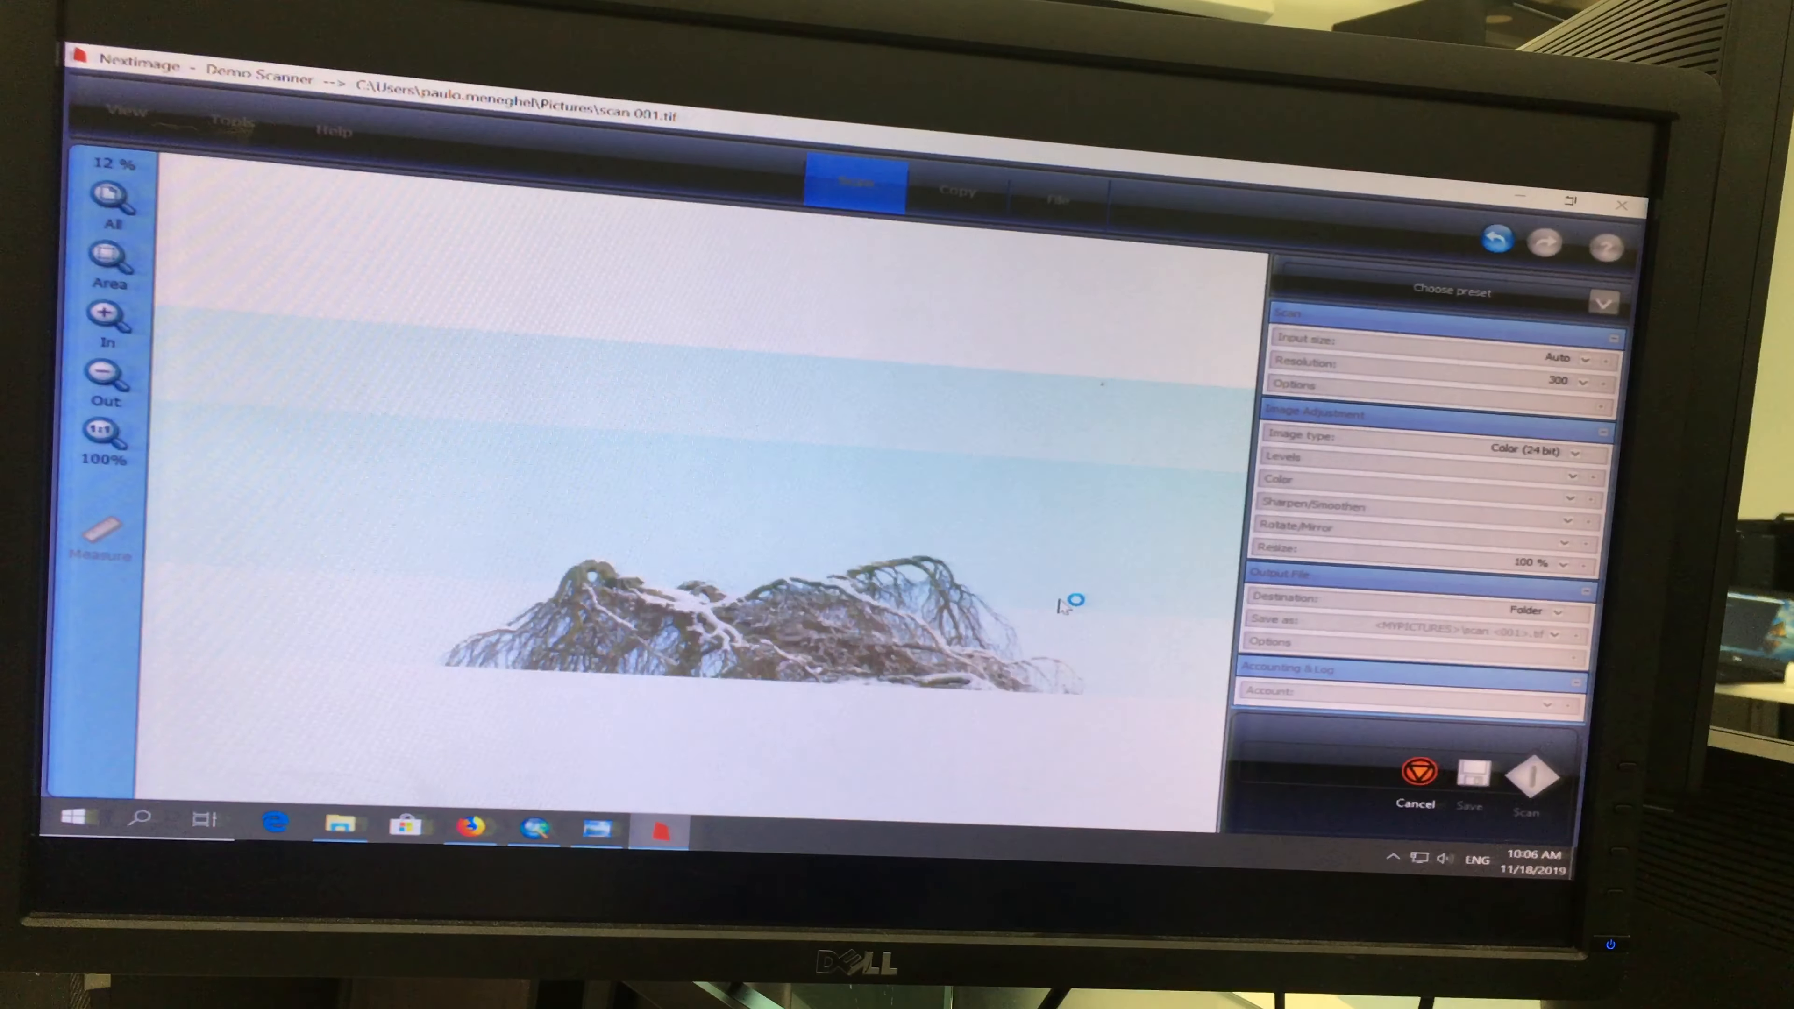